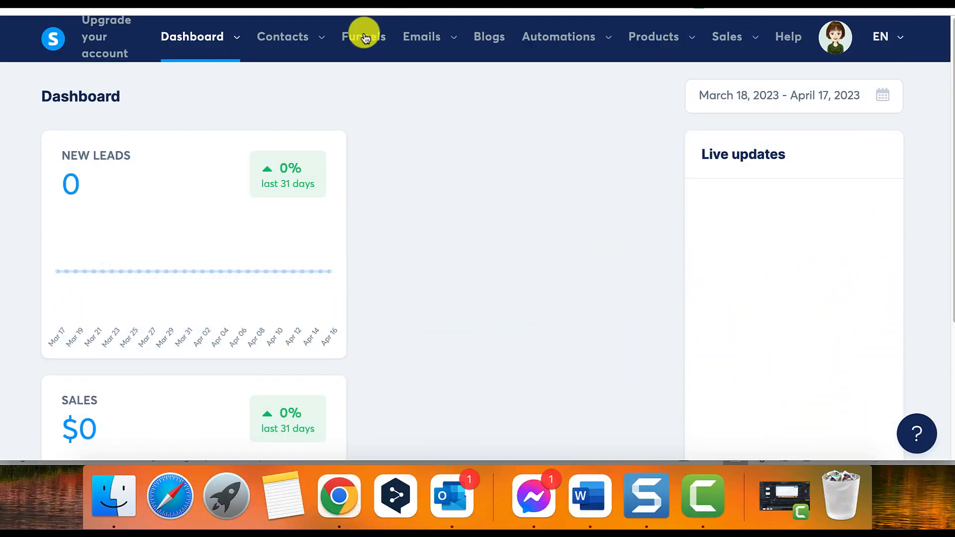
Open the 'Sample' funnel from the Funnels list.
left_click(364, 36)
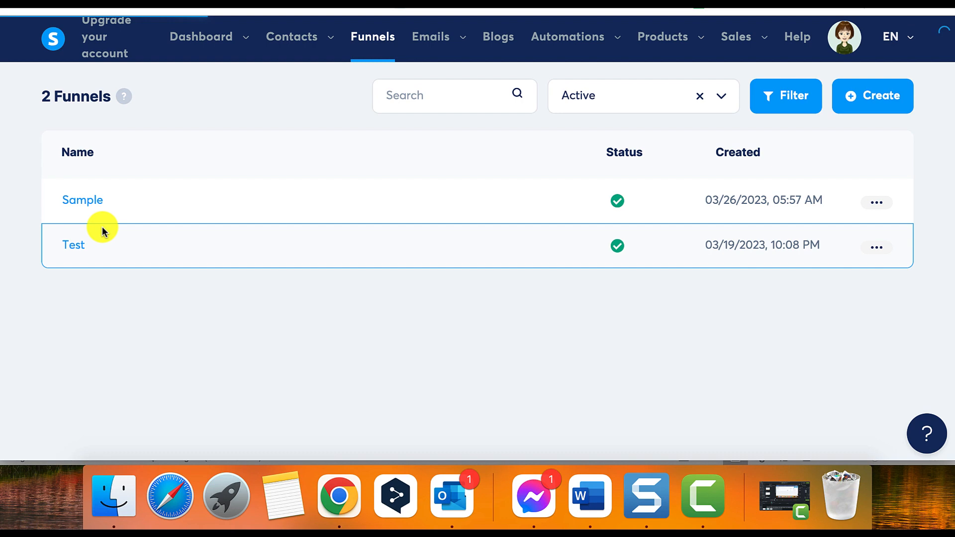
left_click(82, 200)
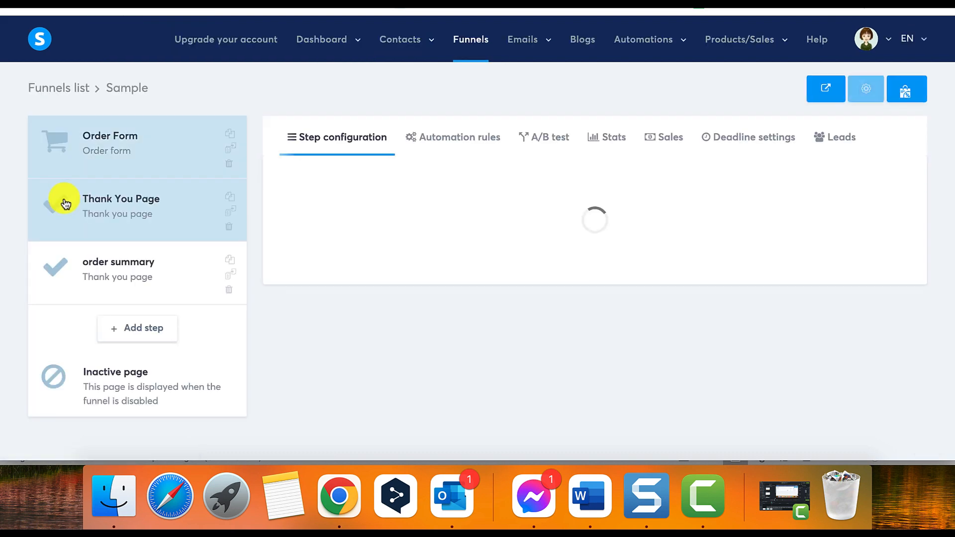
Duplicate the Order Form step, creating 'Order Form (copy)' right after it.
left_click(110, 143)
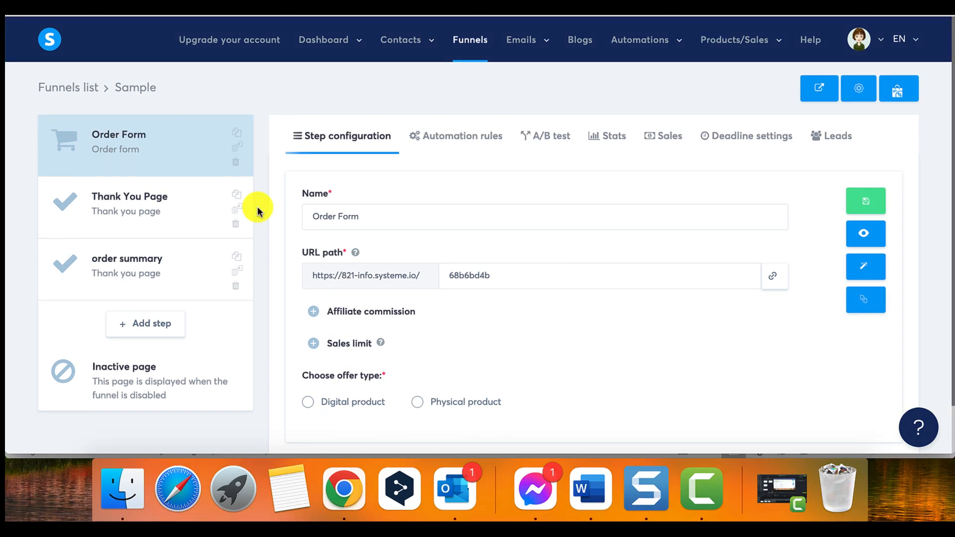
mouse_move(236, 135)
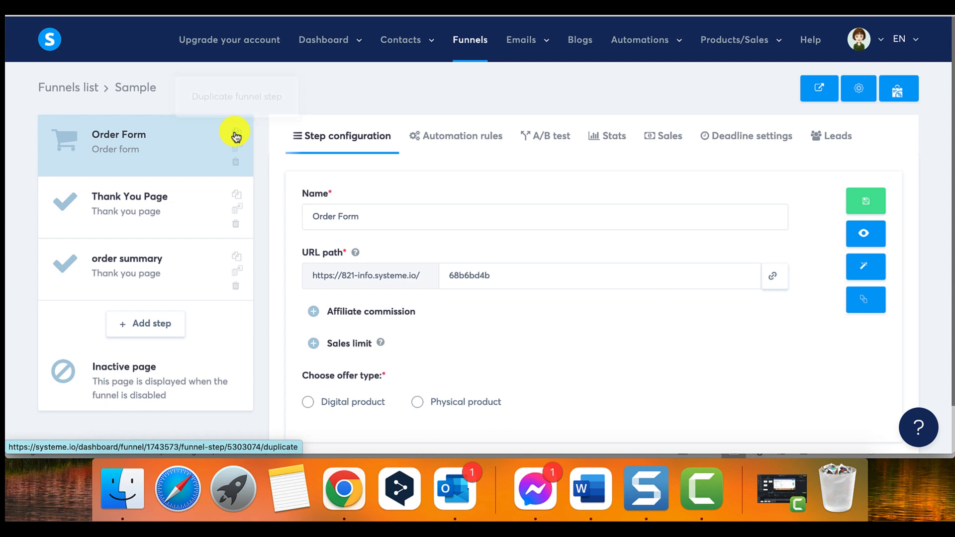
left_click(235, 135)
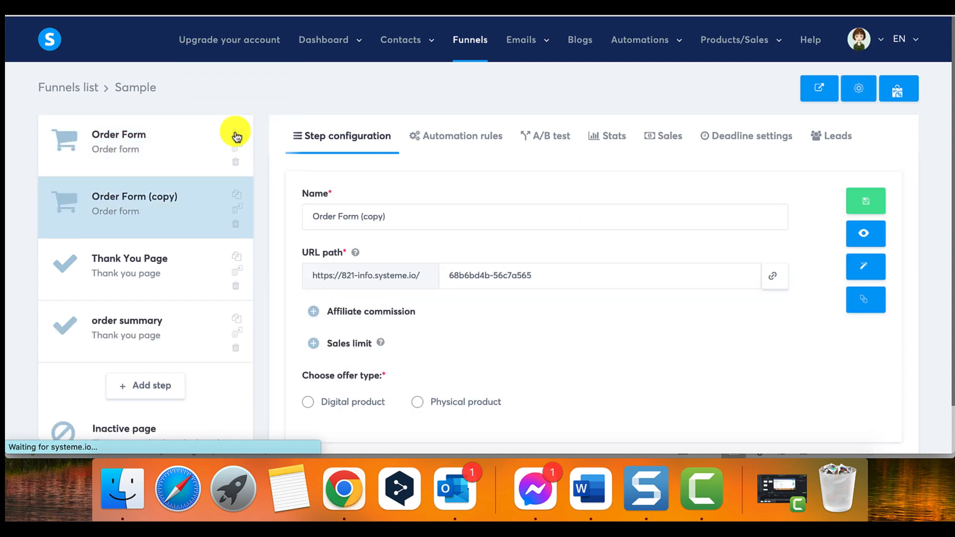
left_click(145, 142)
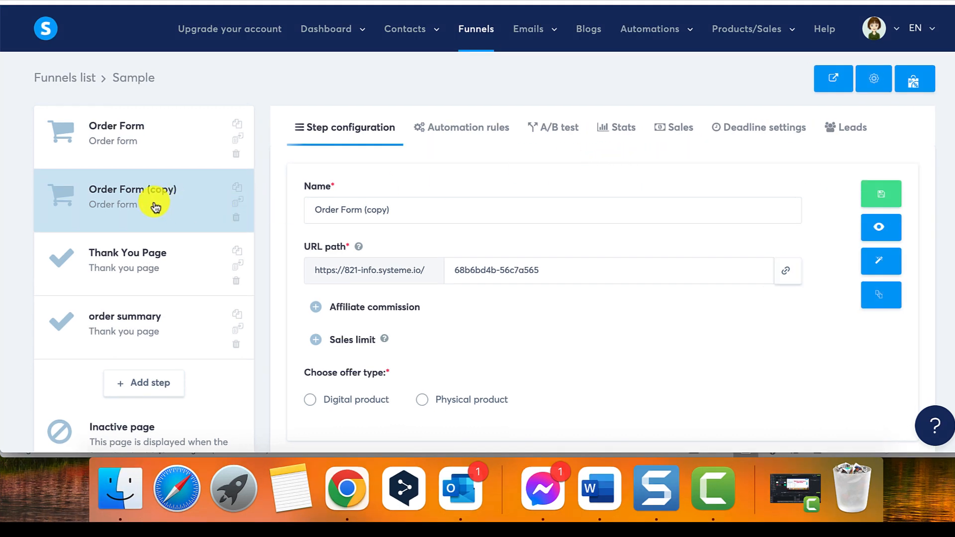
mouse_move(236, 221)
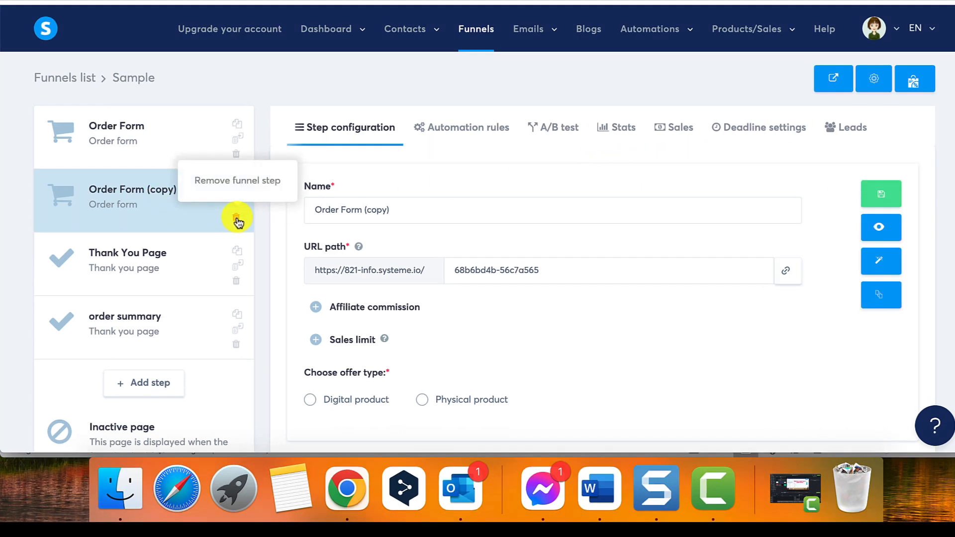
Remove the 'Order Form (copy)' step and confirm the deletion.
left_click(236, 219)
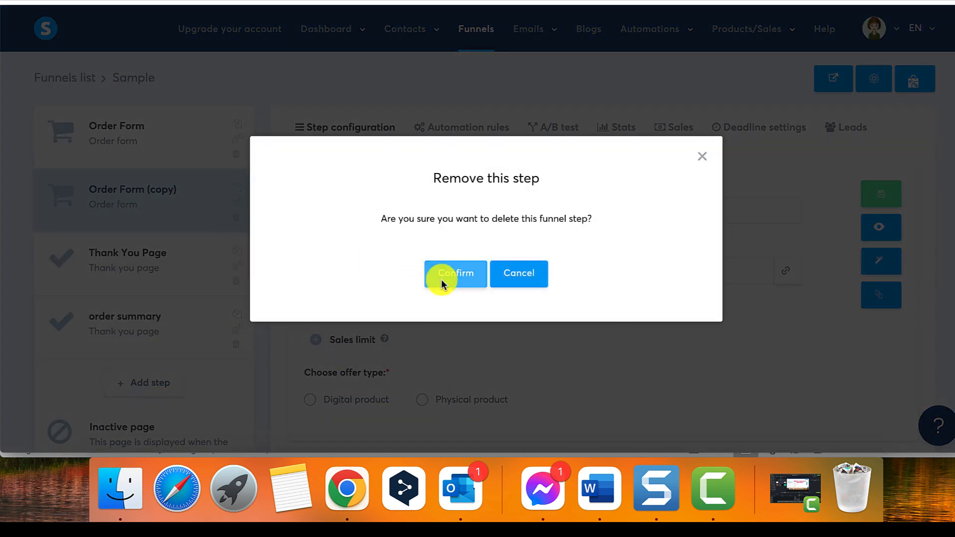
left_click(455, 273)
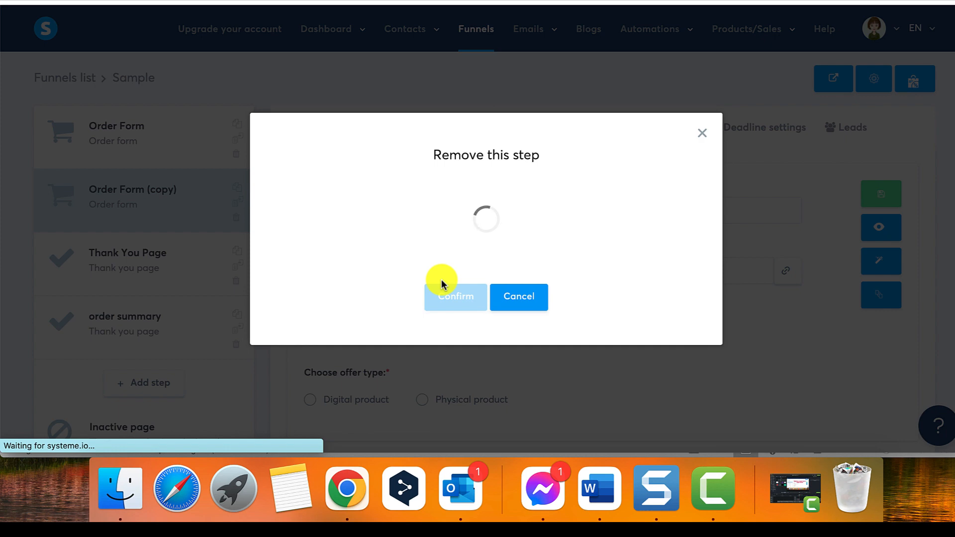
left_click(454, 296)
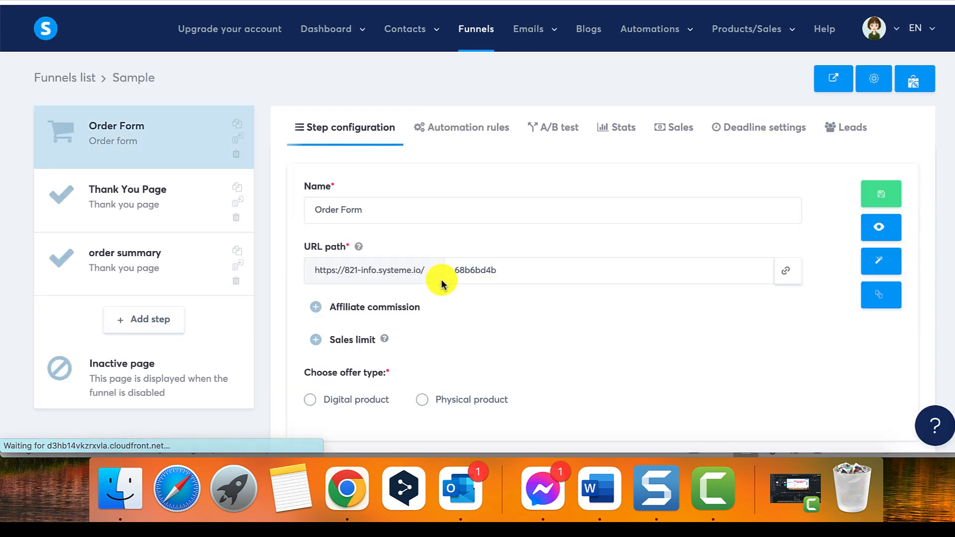